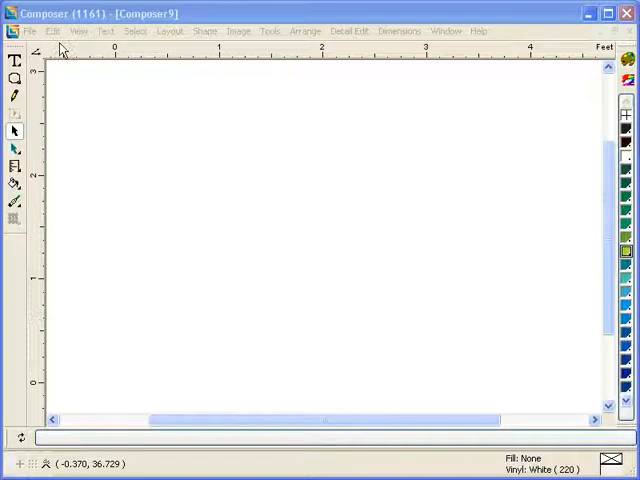
Step: Import 'ai job with colors, text and stroke.ai' so the Import Adobe Formats options appear
{"action": "left_click", "coordinate": [28, 32]}
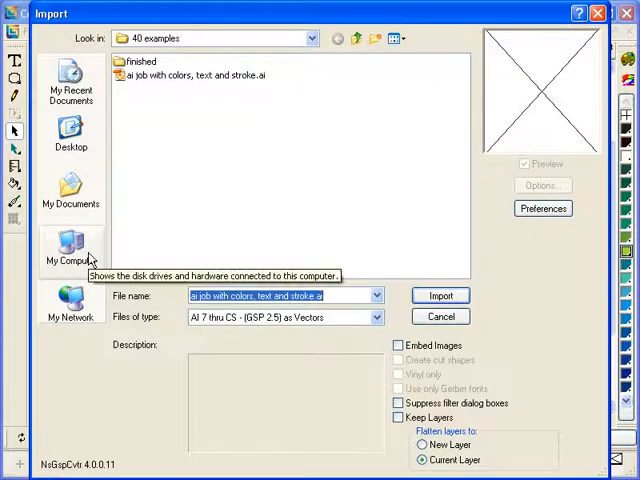
{"action": "mouse_move", "coordinate": [160, 96]}
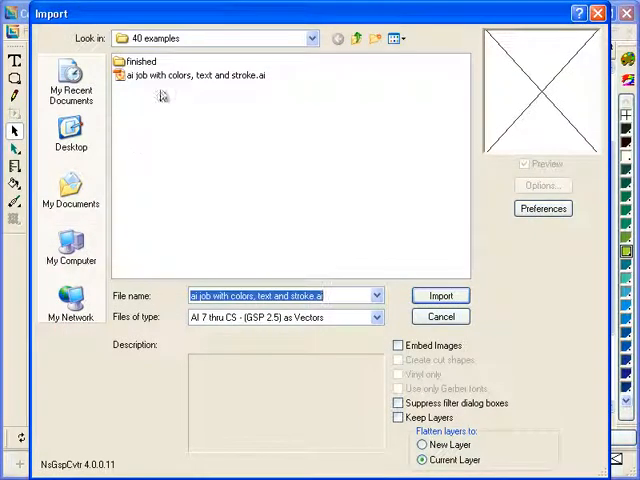
{"action": "mouse_move", "coordinate": [164, 80]}
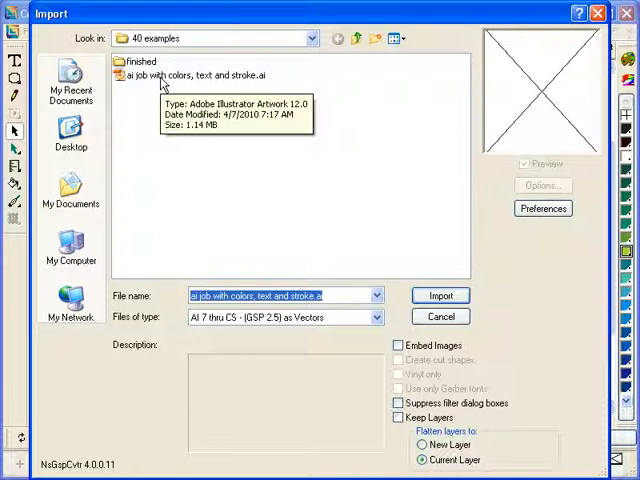
{"action": "left_click", "coordinate": [196, 76]}
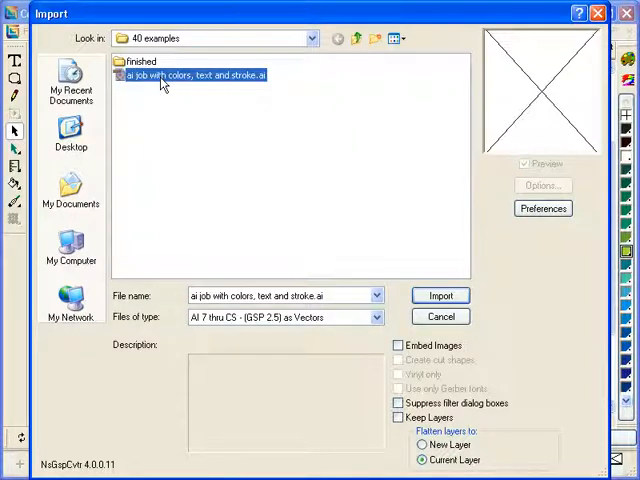
{"action": "mouse_move", "coordinate": [284, 320]}
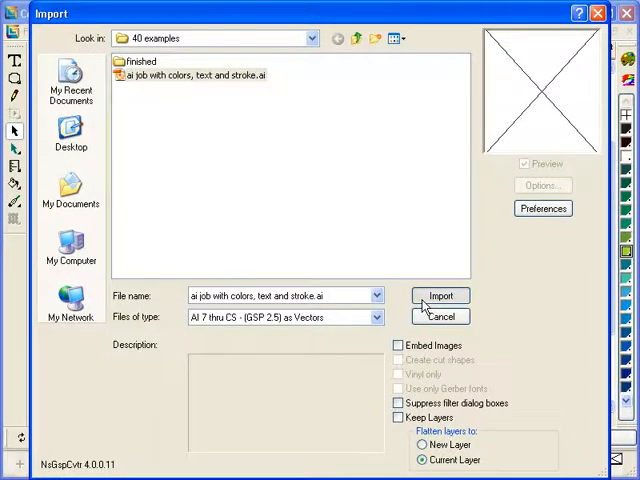
{"action": "left_click", "coordinate": [440, 296]}
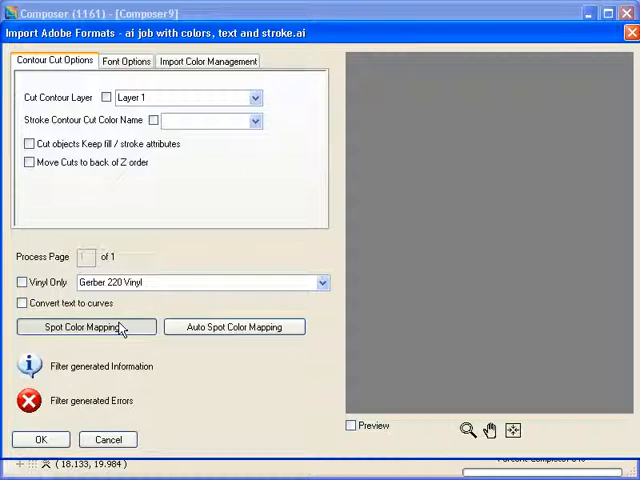
Step: In Spot Color Mapping, preview the Imitation Gold GCS-105 and Intense Red GCS-663 foils
{"action": "left_click", "coordinate": [84, 328]}
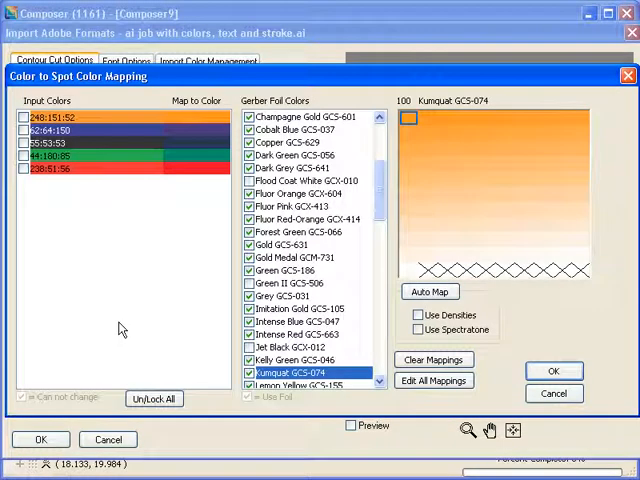
{"action": "mouse_move", "coordinate": [140, 132]}
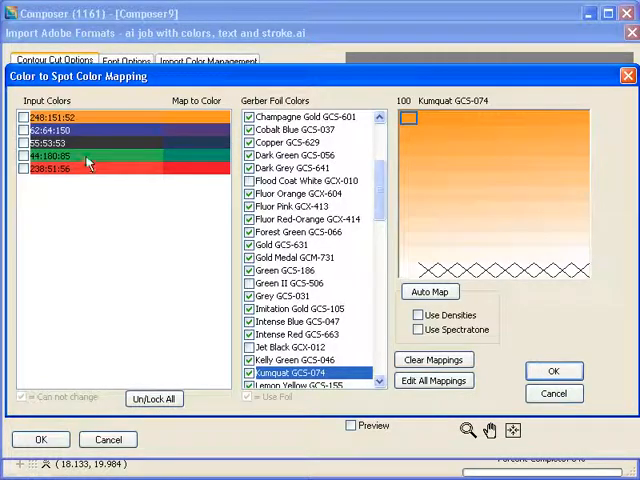
{"action": "mouse_move", "coordinate": [84, 168]}
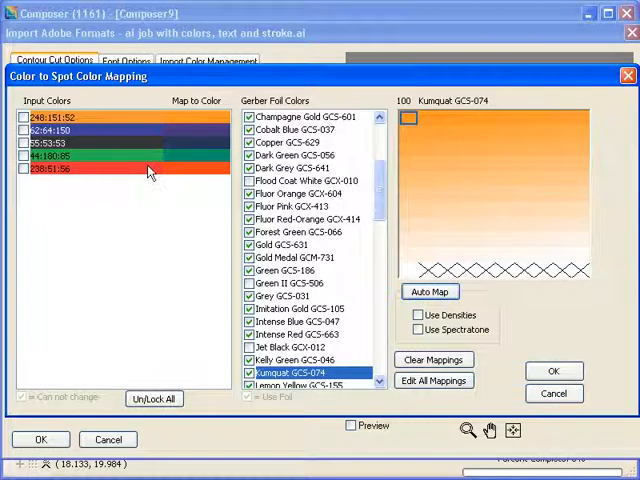
{"action": "mouse_move", "coordinate": [196, 180]}
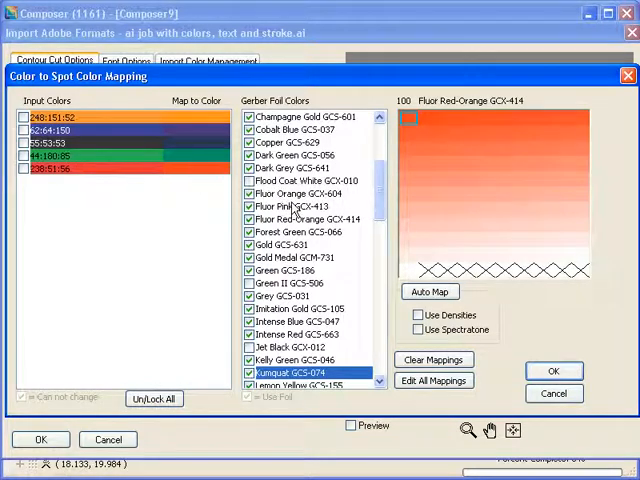
{"action": "left_click", "coordinate": [300, 308]}
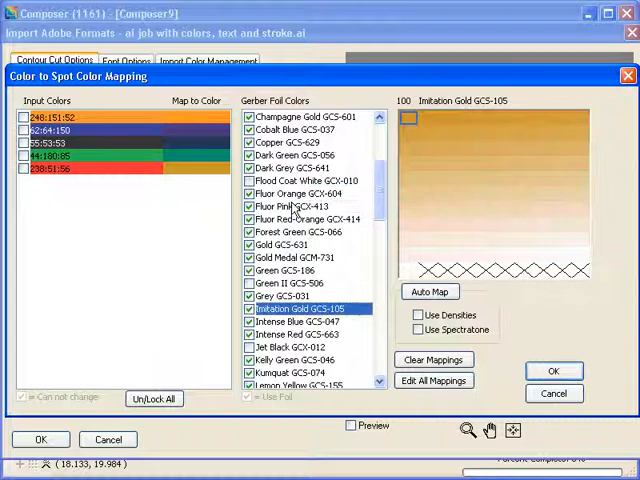
{"action": "left_click", "coordinate": [294, 334]}
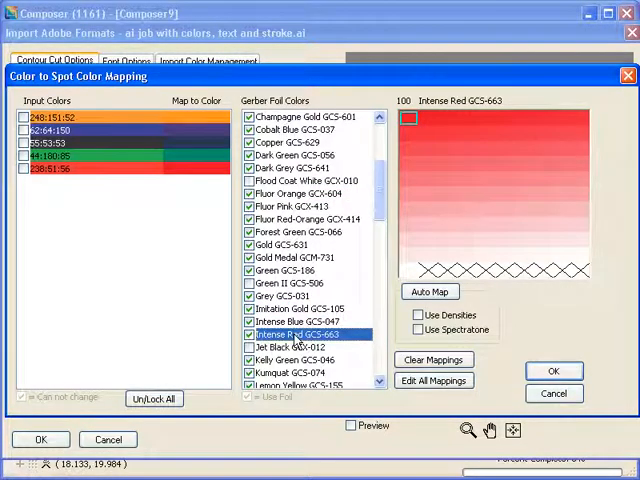
{"action": "mouse_move", "coordinate": [196, 178]}
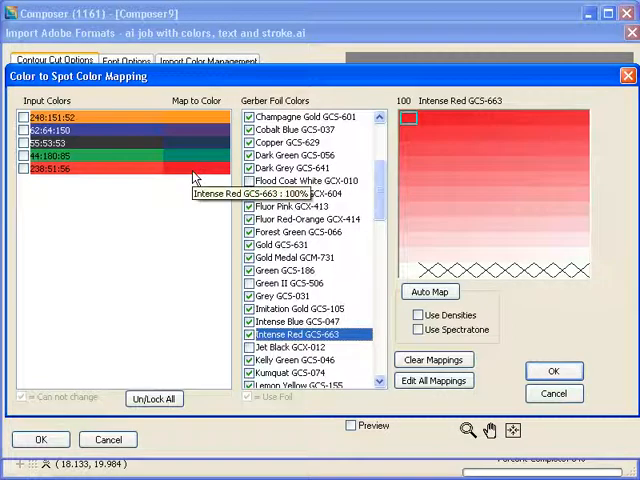
{"action": "mouse_move", "coordinate": [196, 152]}
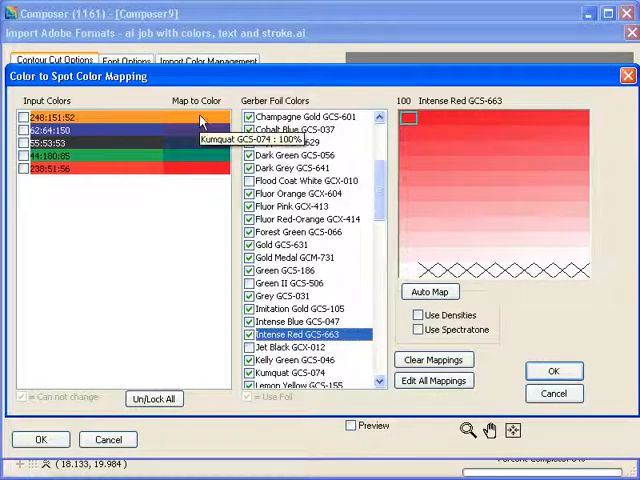
{"action": "mouse_move", "coordinate": [156, 252]}
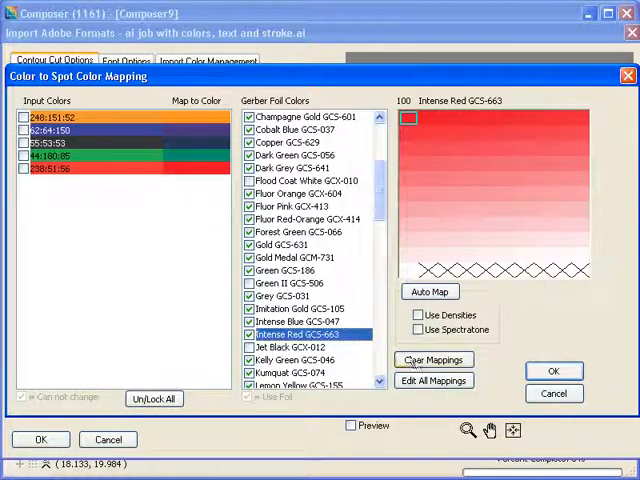
Step: Clear the mappings, auto-map the colours to foils, lock red to Intense Red GCS-663, and accept
{"action": "left_click", "coordinate": [434, 360]}
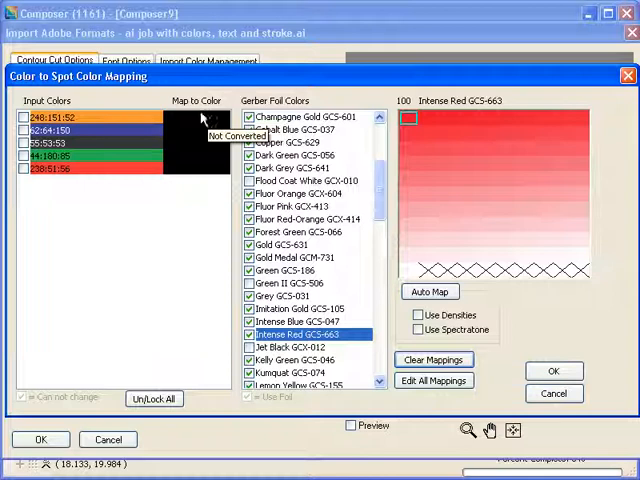
{"action": "mouse_move", "coordinate": [170, 176]}
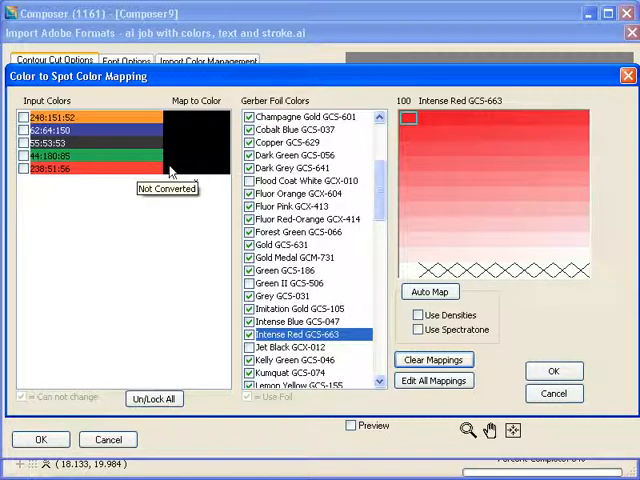
{"action": "mouse_move", "coordinate": [344, 248]}
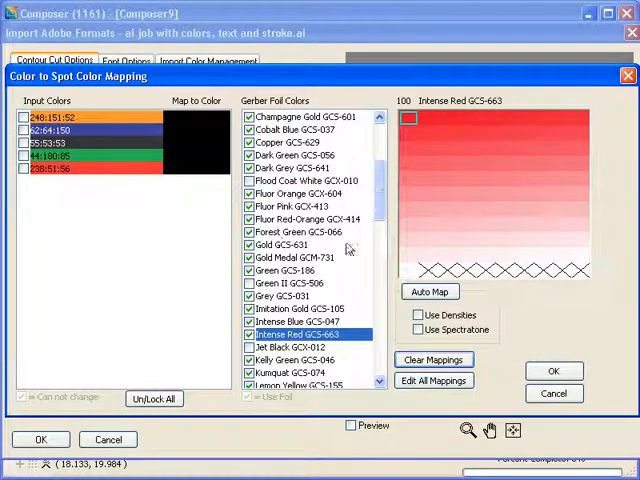
{"action": "left_click", "coordinate": [430, 292]}
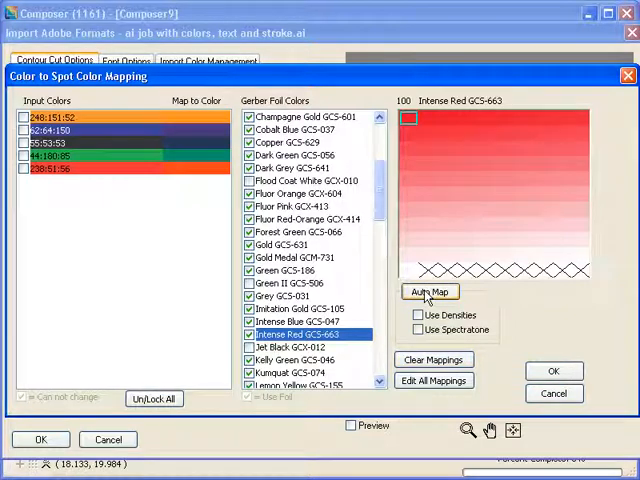
{"action": "mouse_move", "coordinate": [208, 176]}
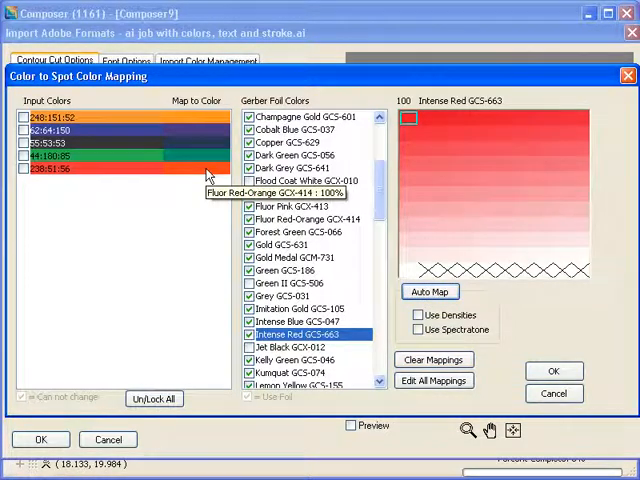
{"action": "mouse_move", "coordinate": [136, 176]}
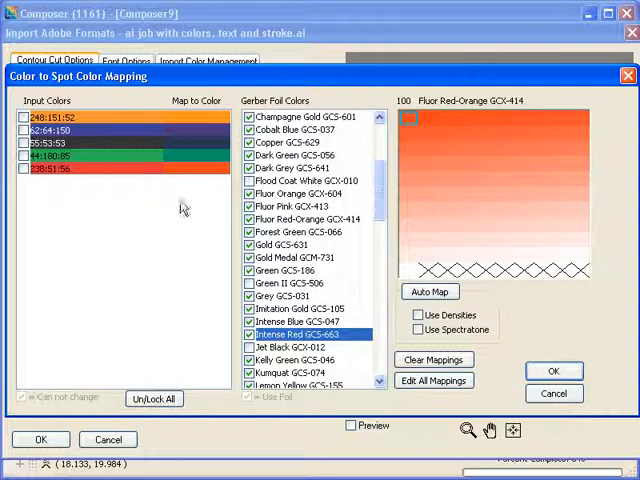
{"action": "left_click", "coordinate": [304, 334]}
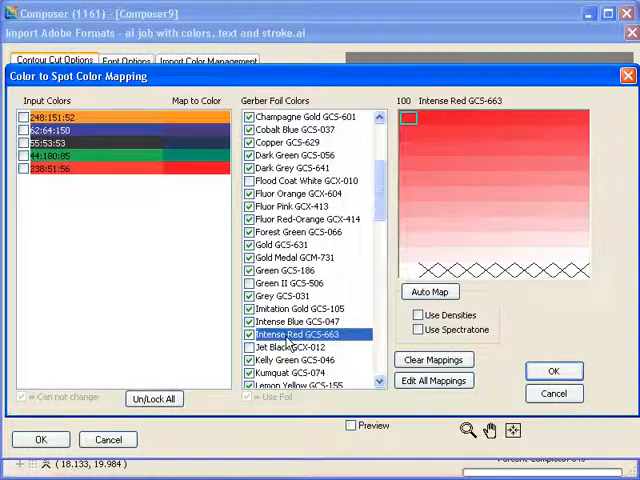
{"action": "mouse_move", "coordinate": [196, 200]}
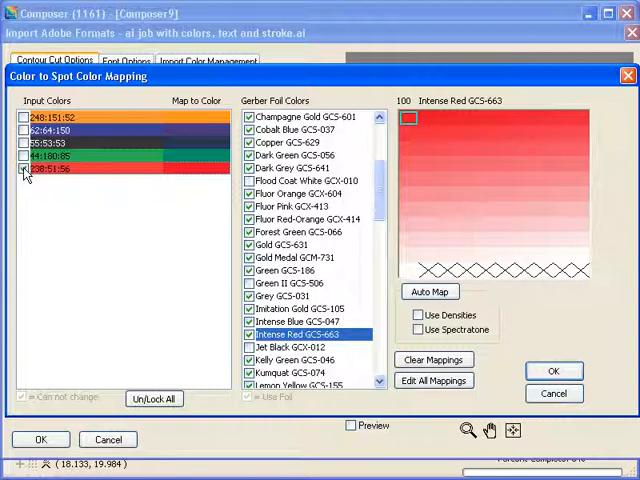
{"action": "left_click", "coordinate": [24, 168]}
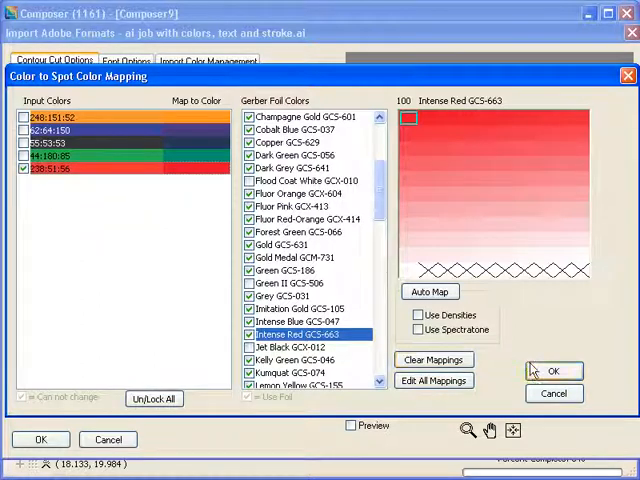
{"action": "left_click", "coordinate": [554, 372]}
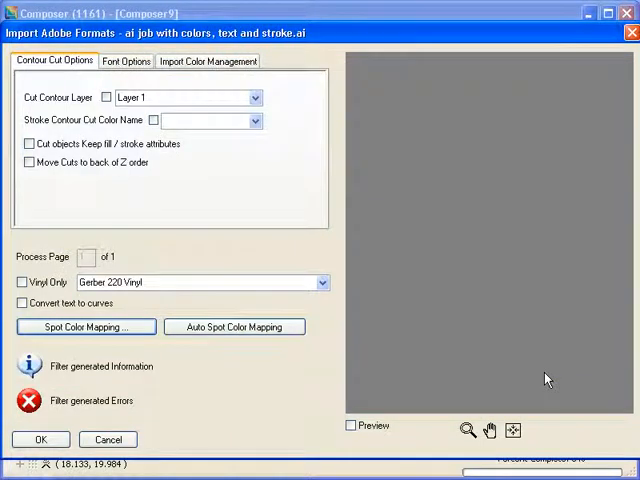
{"action": "mouse_move", "coordinate": [224, 384]}
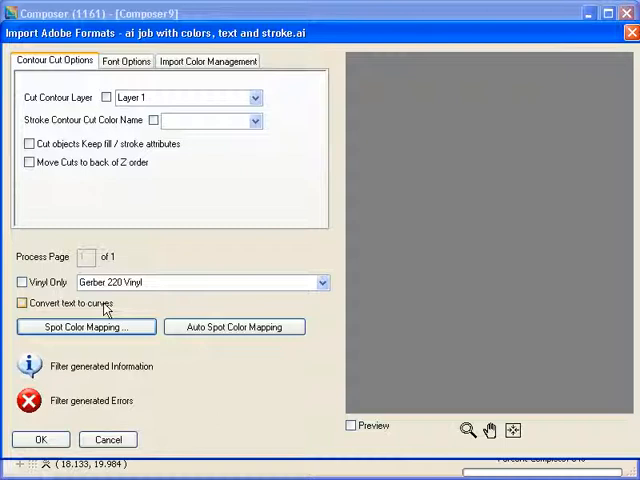
Step: Finish the import with 'Convert text to curves' off so DECAL &1 text stays editable
{"action": "left_click", "coordinate": [20, 304]}
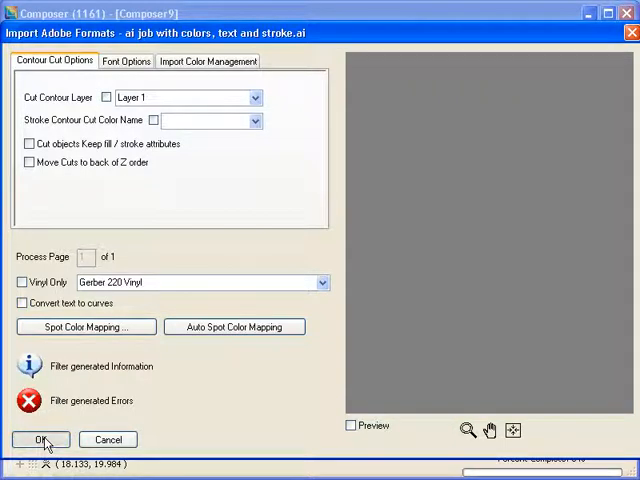
{"action": "left_click", "coordinate": [40, 440]}
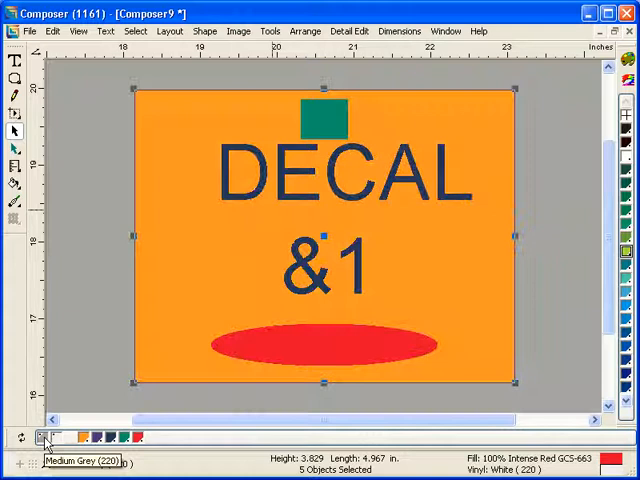
Step: Review the Print/Output Order listing the job's mapped foils on white vinyl
{"action": "left_click", "coordinate": [304, 32]}
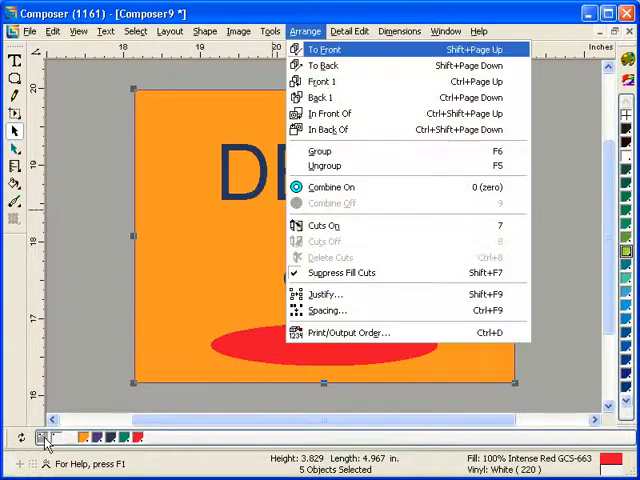
{"action": "mouse_move", "coordinate": [348, 332]}
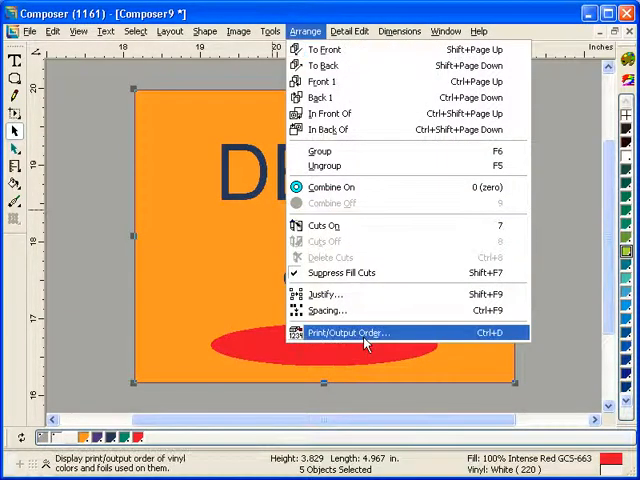
{"action": "left_click", "coordinate": [344, 332]}
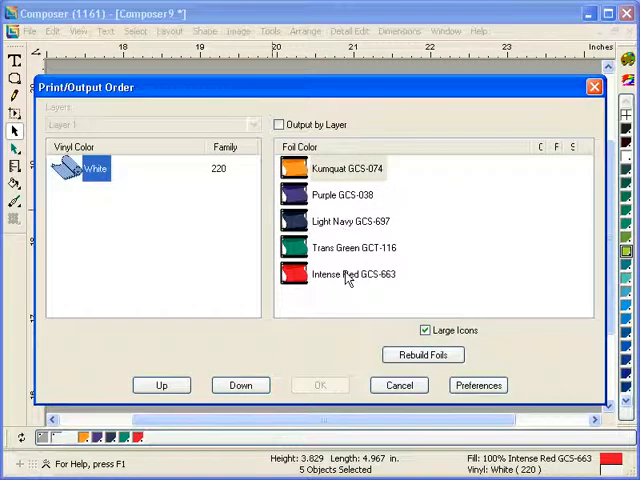
{"action": "mouse_move", "coordinate": [196, 400]}
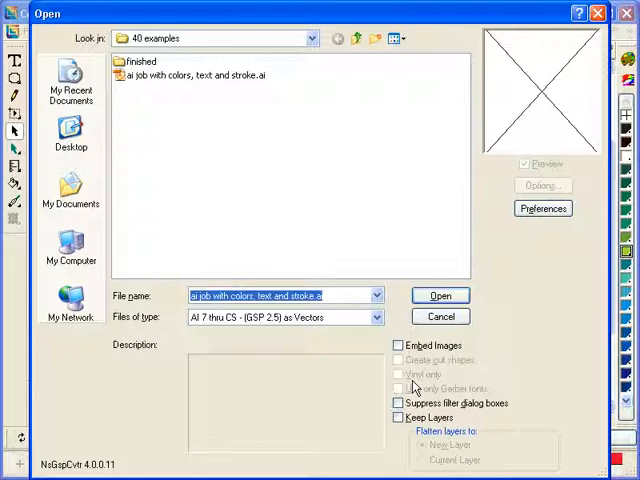
Step: Open 'whats new in OMEGA 4.0 as text.pdf' as a PDF file and import its page as text
{"action": "left_click", "coordinate": [376, 316]}
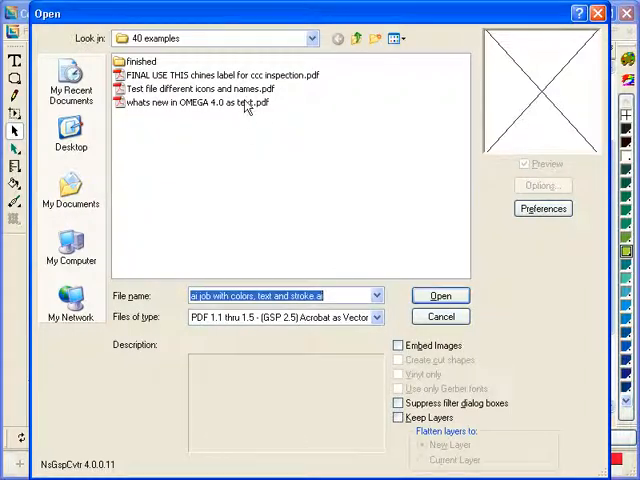
{"action": "left_click", "coordinate": [200, 102]}
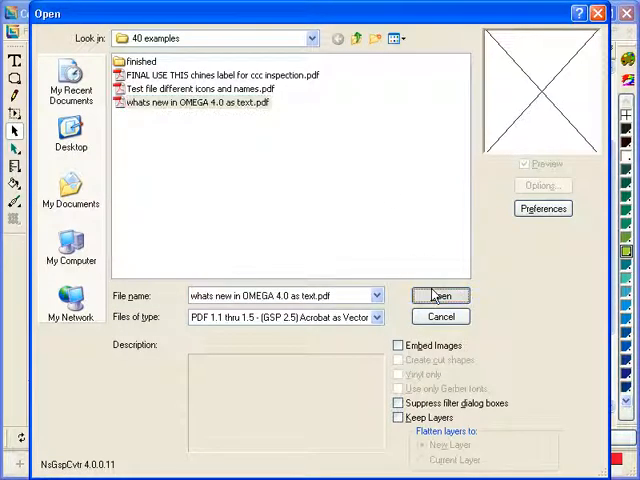
{"action": "left_click", "coordinate": [438, 296]}
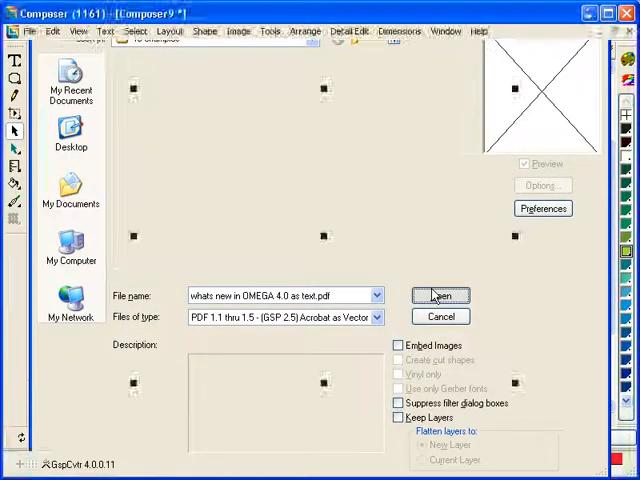
{"action": "left_click", "coordinate": [440, 296]}
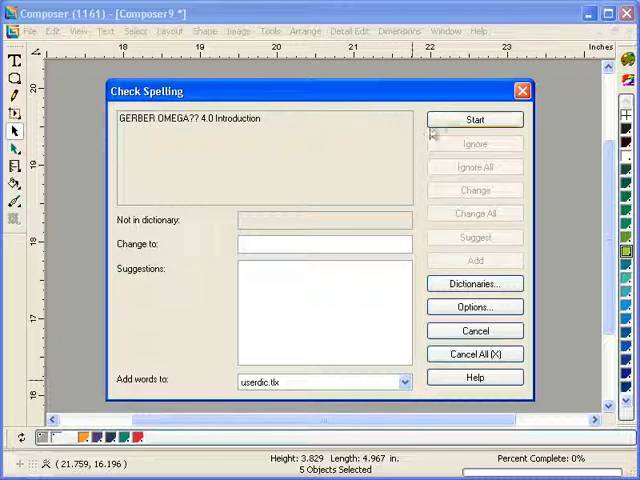
Step: Run the spelling check to completion with all words verified, then return to opening a file
{"action": "left_click", "coordinate": [476, 120]}
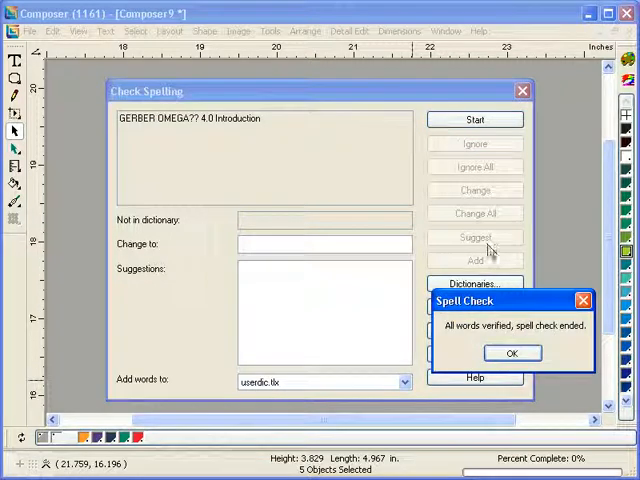
{"action": "left_click", "coordinate": [512, 352]}
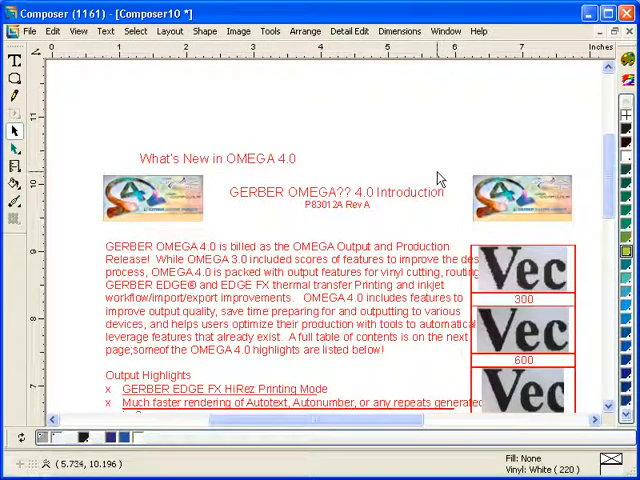
{"action": "mouse_move", "coordinate": [370, 276]}
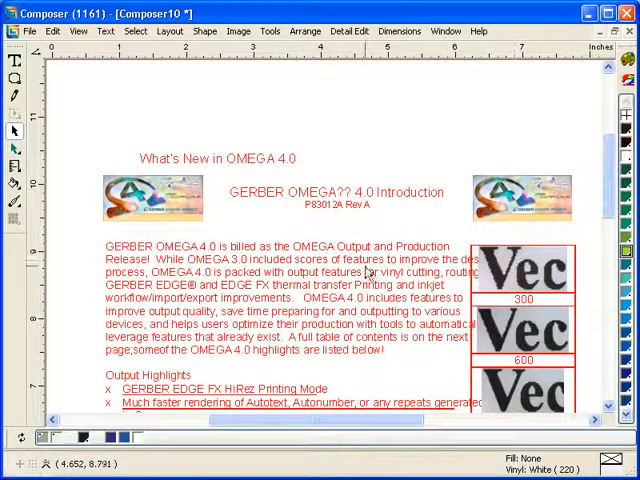
{"action": "left_click", "coordinate": [280, 246]}
{"action": "type", "text": "a"}
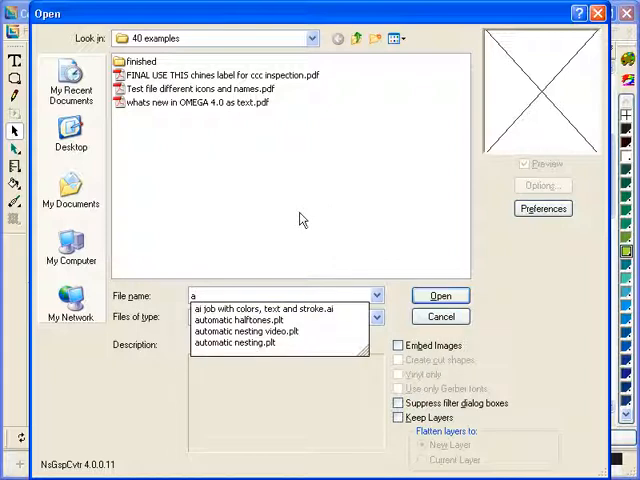
Step: Re-import the Illustrator job with 'Convert text to curves' on and select the outlined letter C of DECAL
{"action": "left_click", "coordinate": [280, 308]}
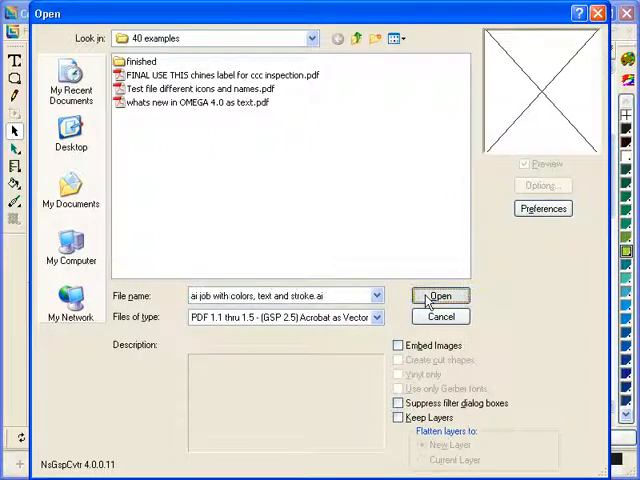
{"action": "left_click", "coordinate": [440, 296]}
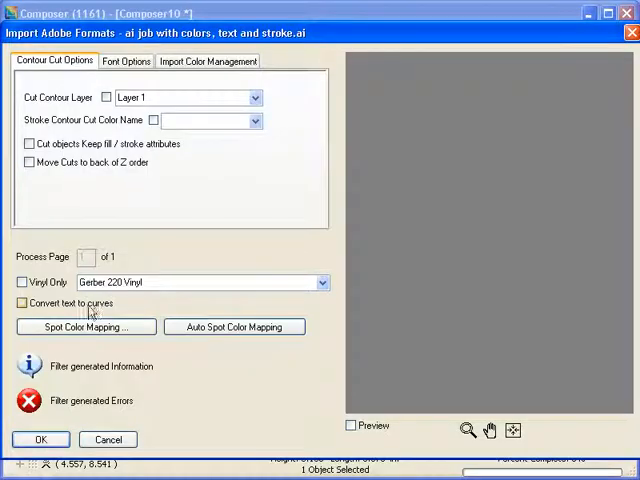
{"action": "left_click", "coordinate": [20, 304]}
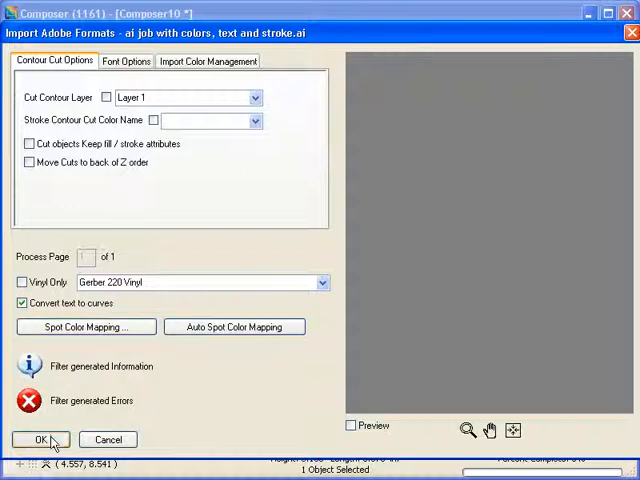
{"action": "left_click", "coordinate": [38, 440]}
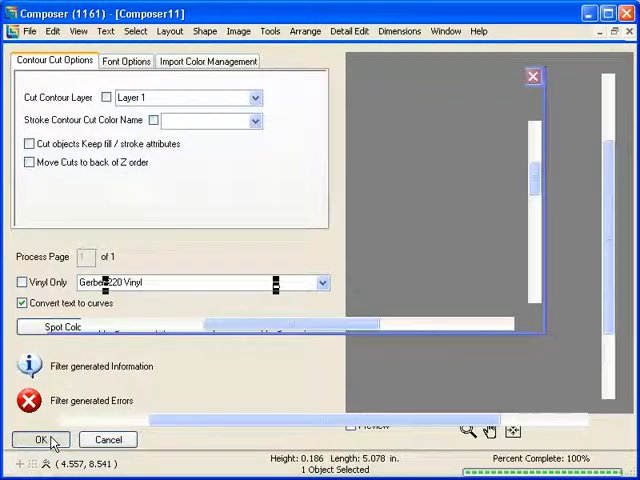
{"action": "left_click", "coordinate": [38, 440]}
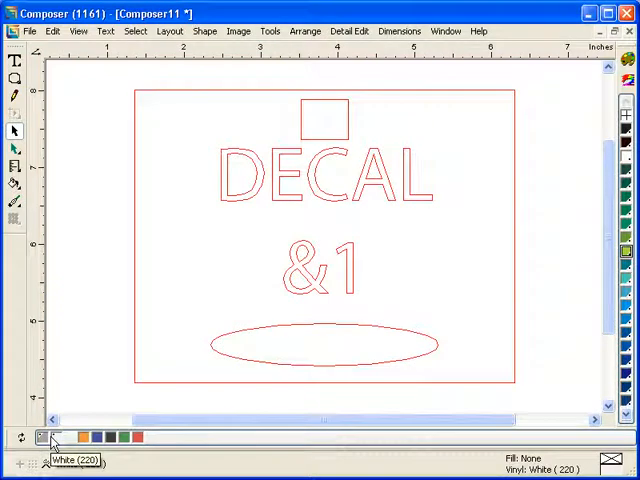
{"action": "mouse_move", "coordinate": [322, 216]}
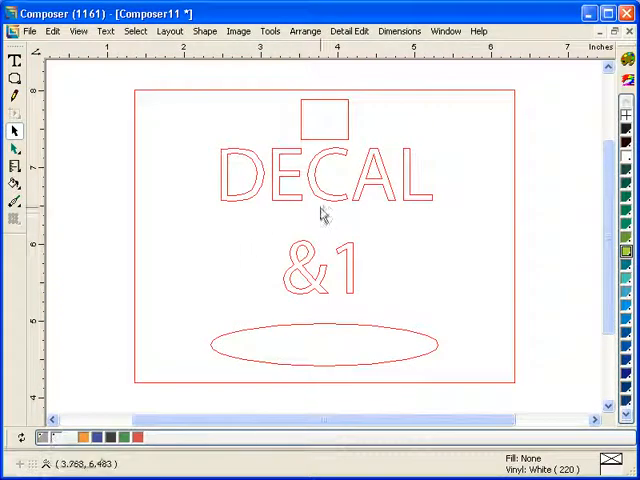
{"action": "left_click", "coordinate": [320, 184]}
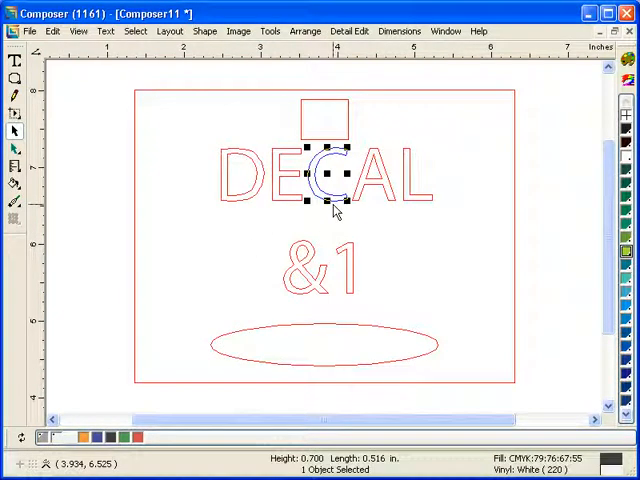